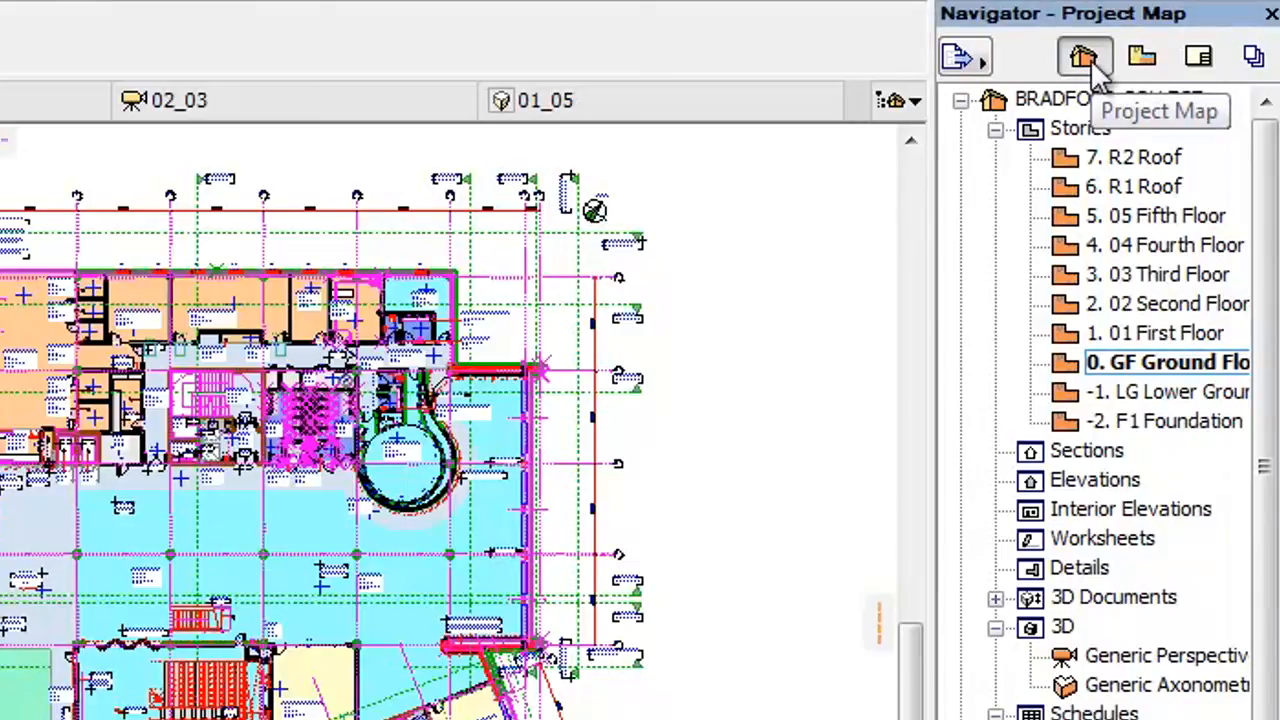
- Collapse Stories and browse the All Components, Components by Elements and Components by Layers schedules
{"action": "left_click", "coordinate": [996, 128]}
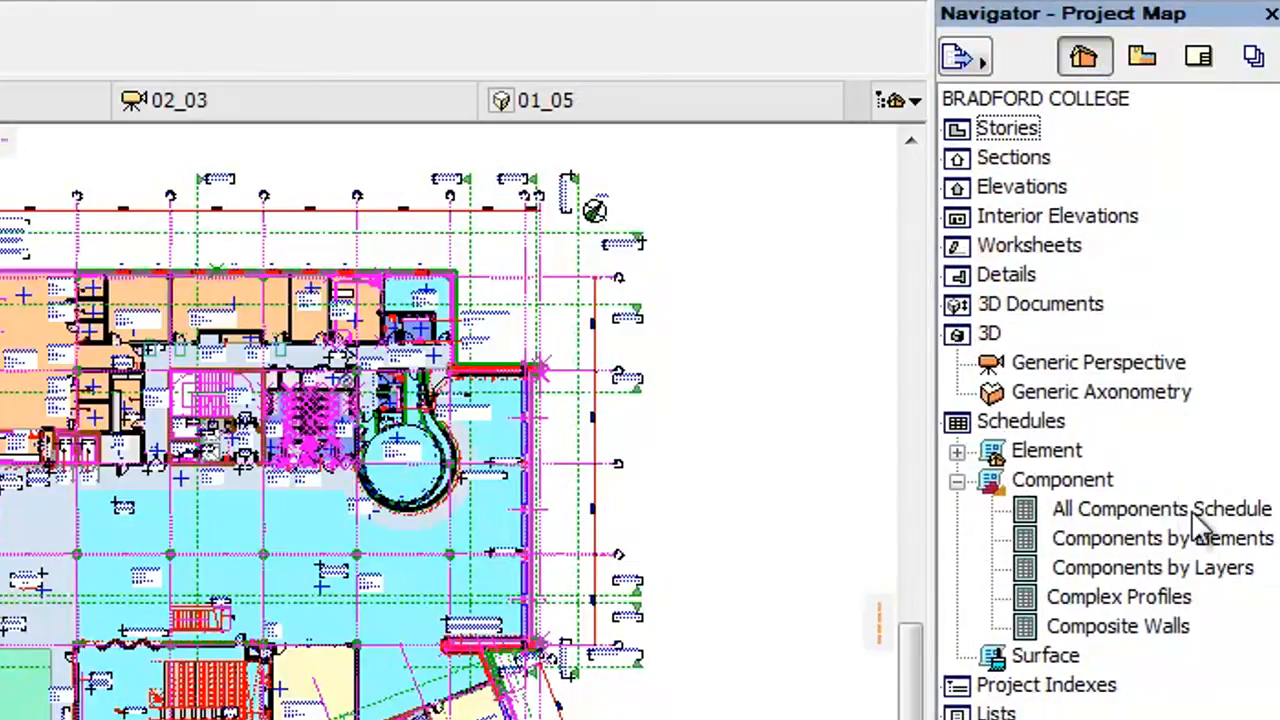
{"action": "left_click", "coordinate": [1160, 508]}
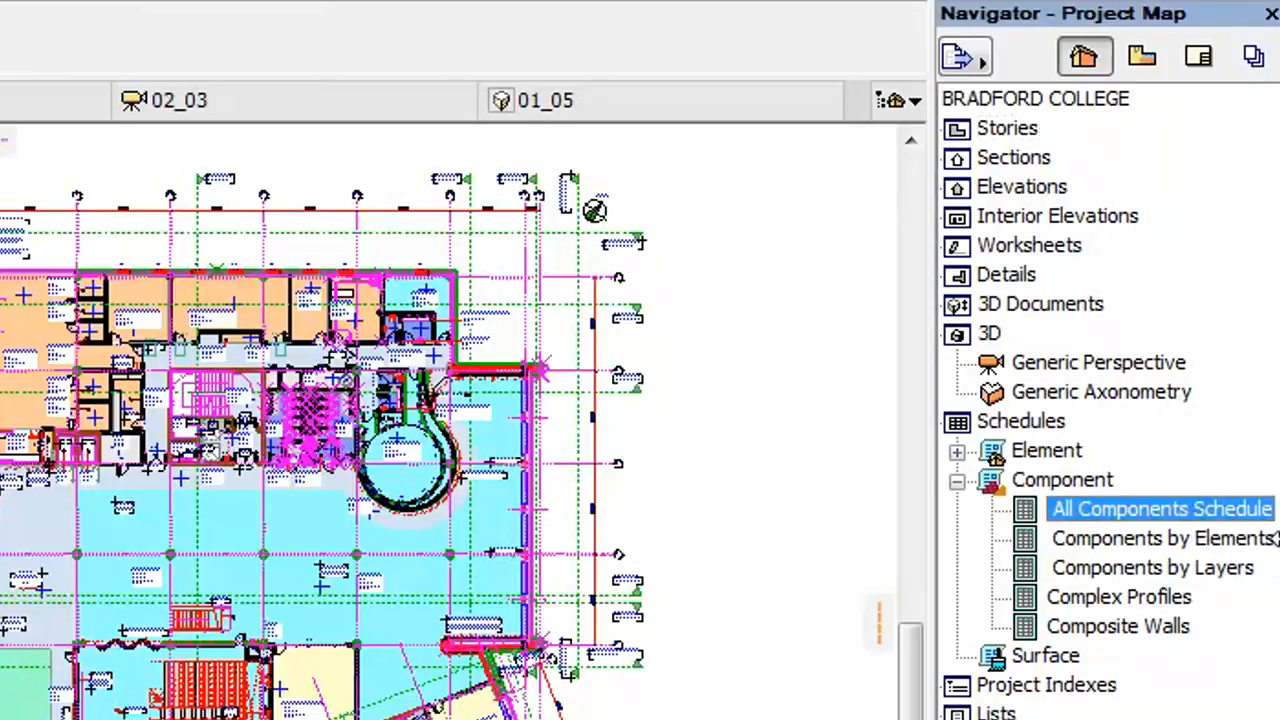
{"action": "left_click", "coordinate": [1162, 538]}
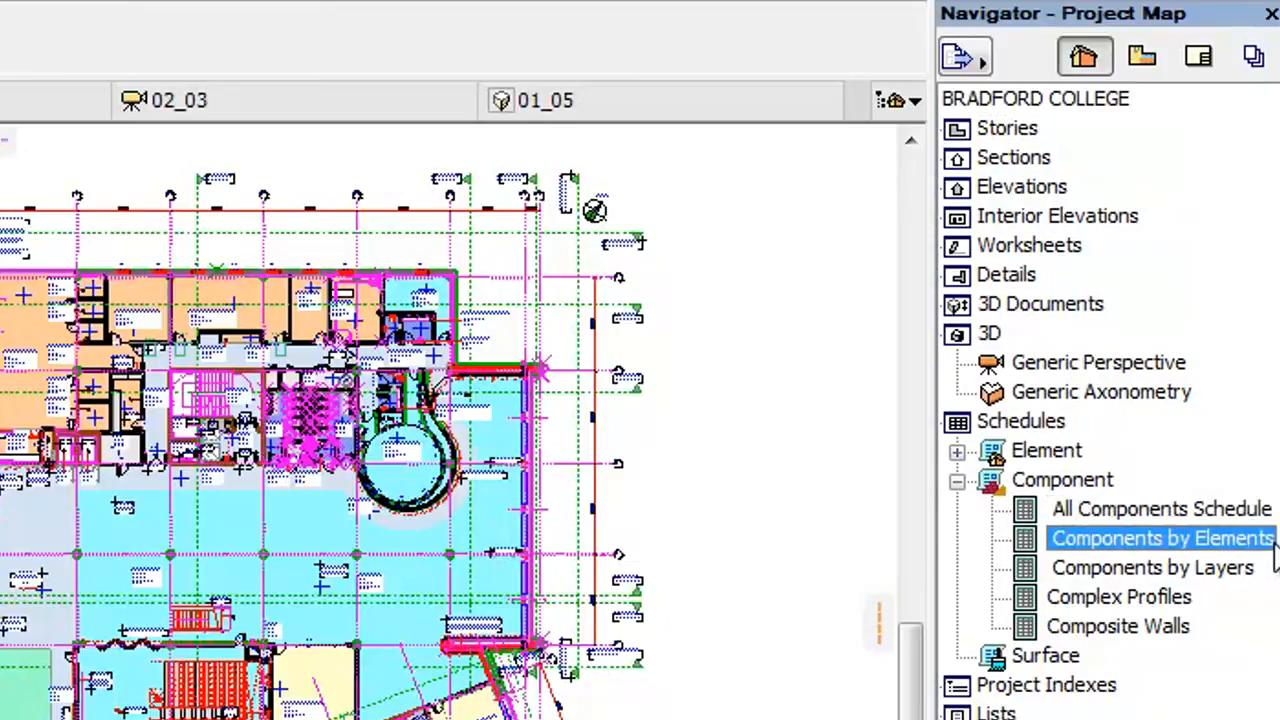
{"action": "mouse_move", "coordinate": [1262, 588]}
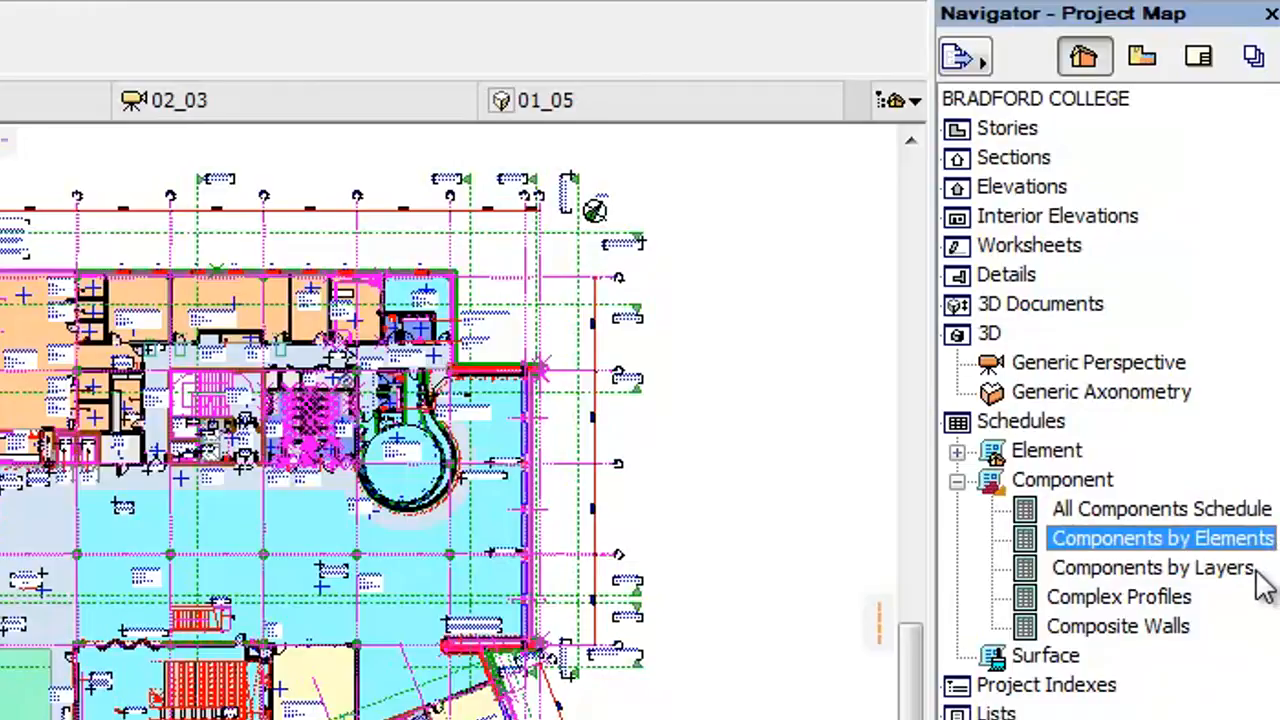
{"action": "left_click", "coordinate": [1152, 568]}
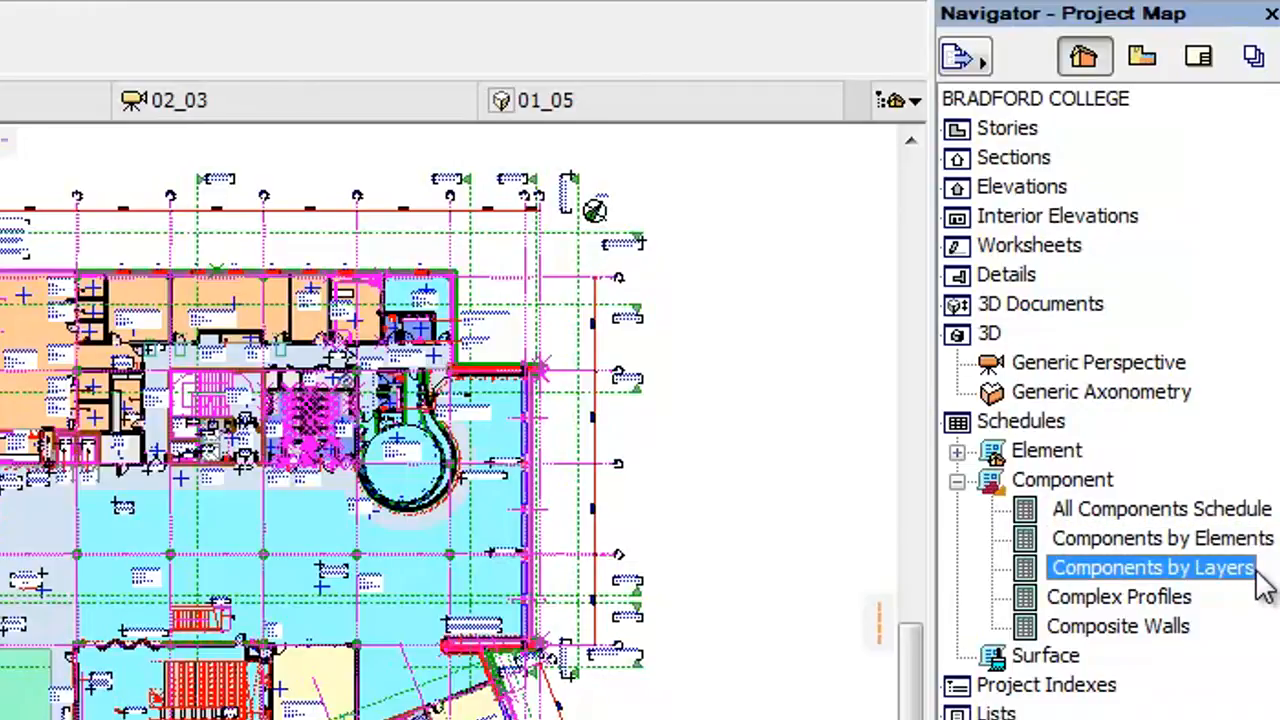
{"action": "left_click", "coordinate": [1160, 508]}
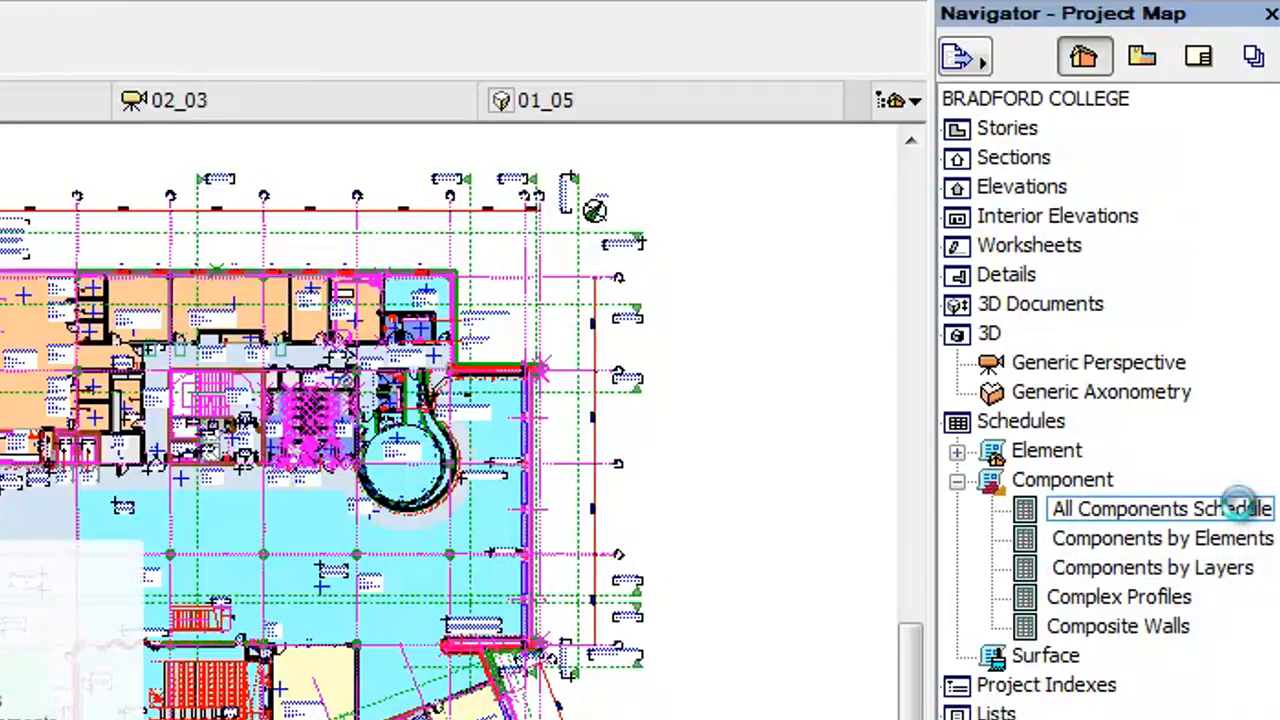
- Open the All Components Schedule listing building materials with volumes and areas
{"action": "double_click", "coordinate": [1160, 508]}
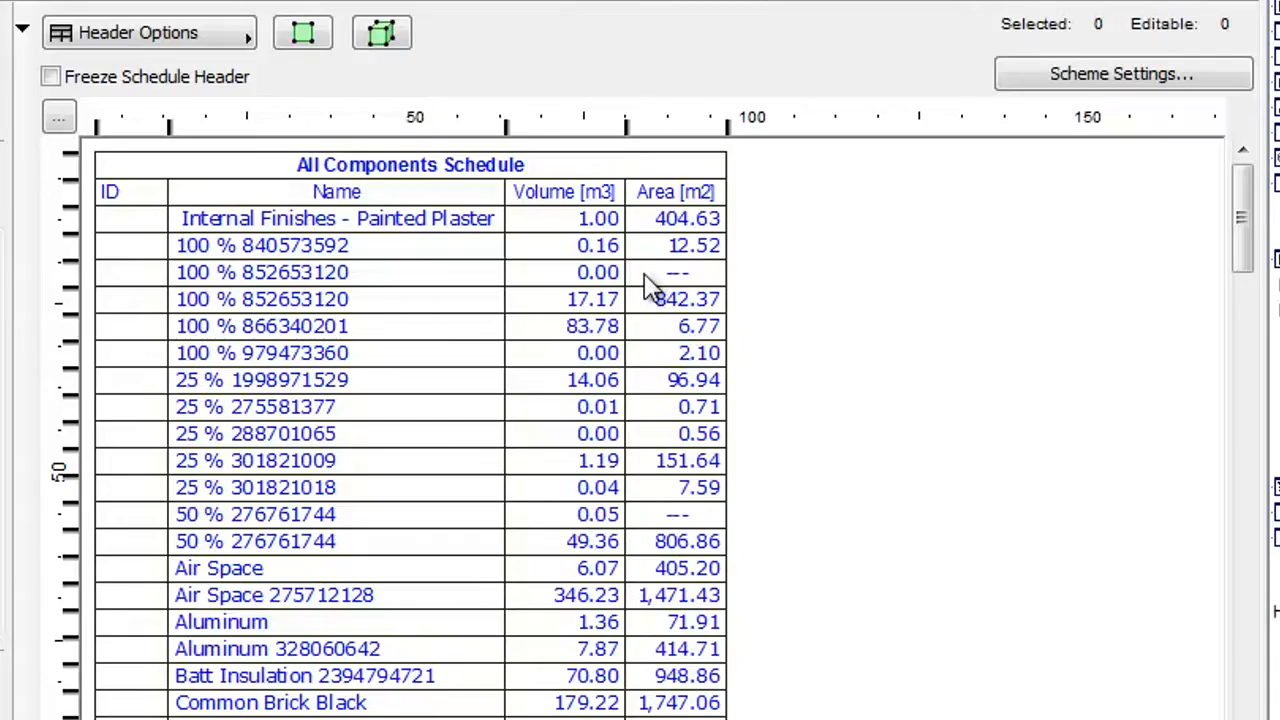
{"action": "mouse_move", "coordinate": [1244, 200]}
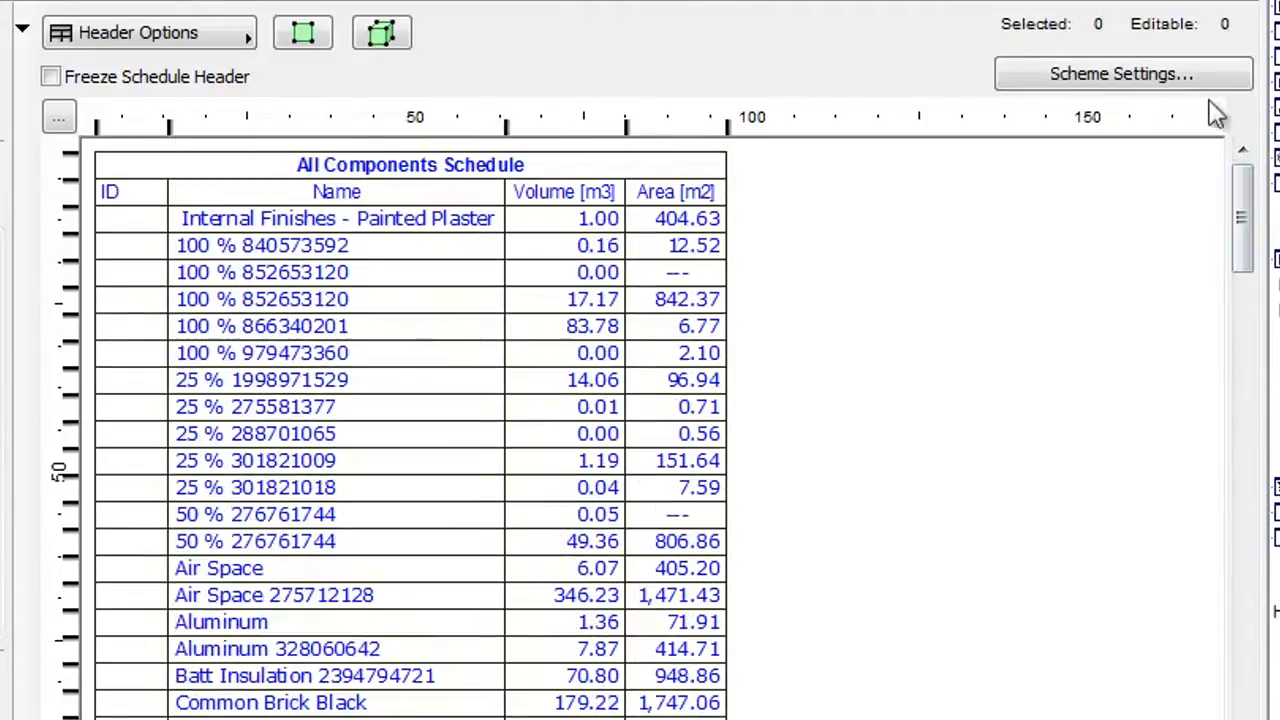
- Show the scheme's fields: ID, Name, Skin/Component Volume and Area
{"action": "left_click", "coordinate": [1120, 72]}
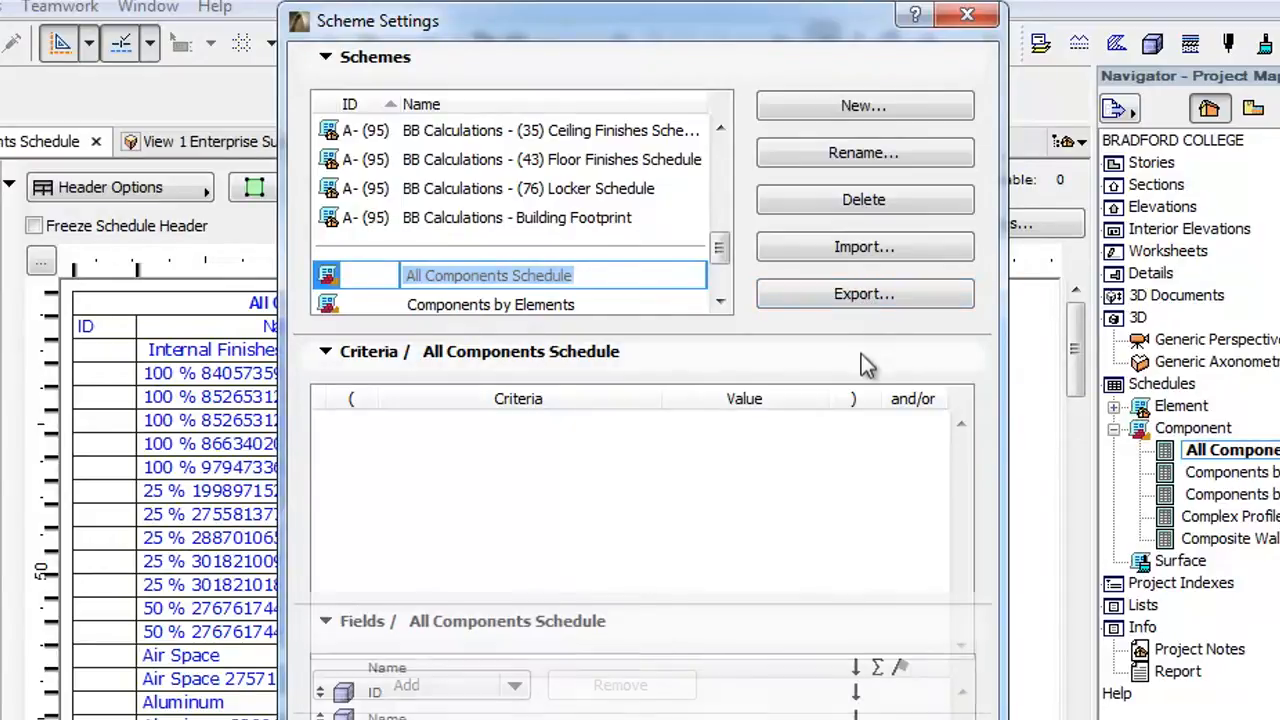
{"action": "left_click", "coordinate": [324, 352]}
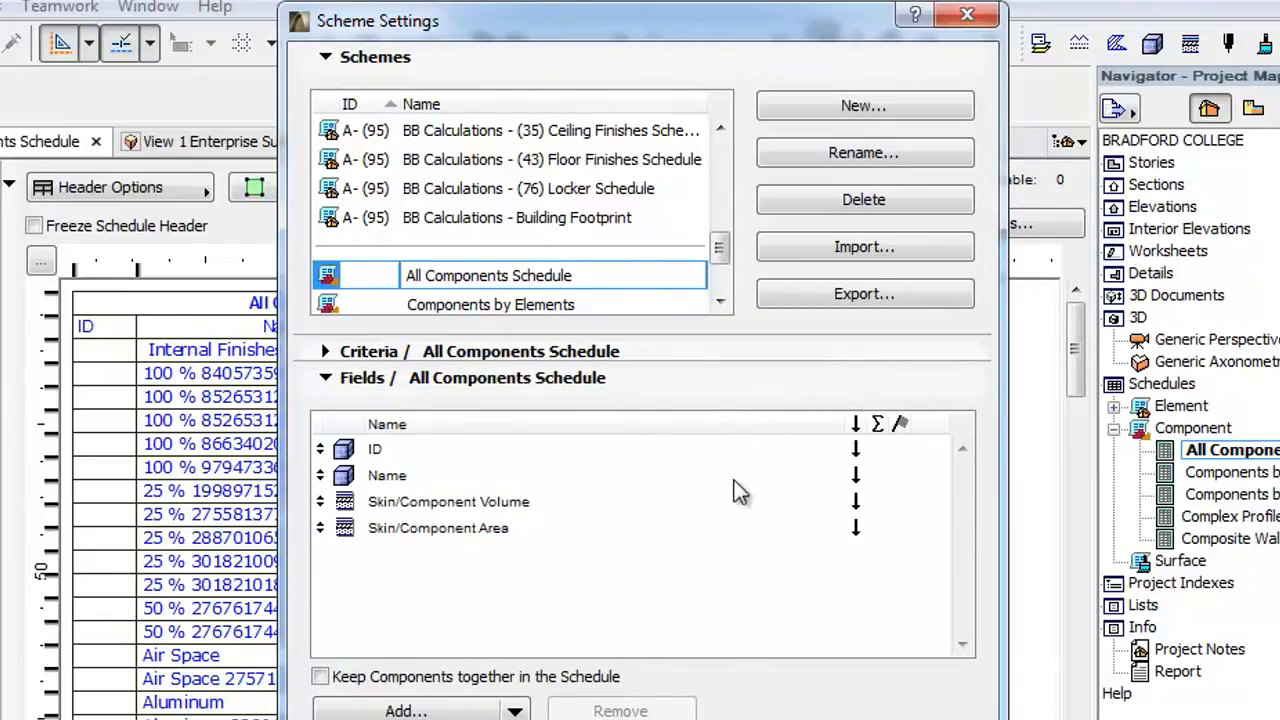
{"action": "mouse_move", "coordinate": [744, 532]}
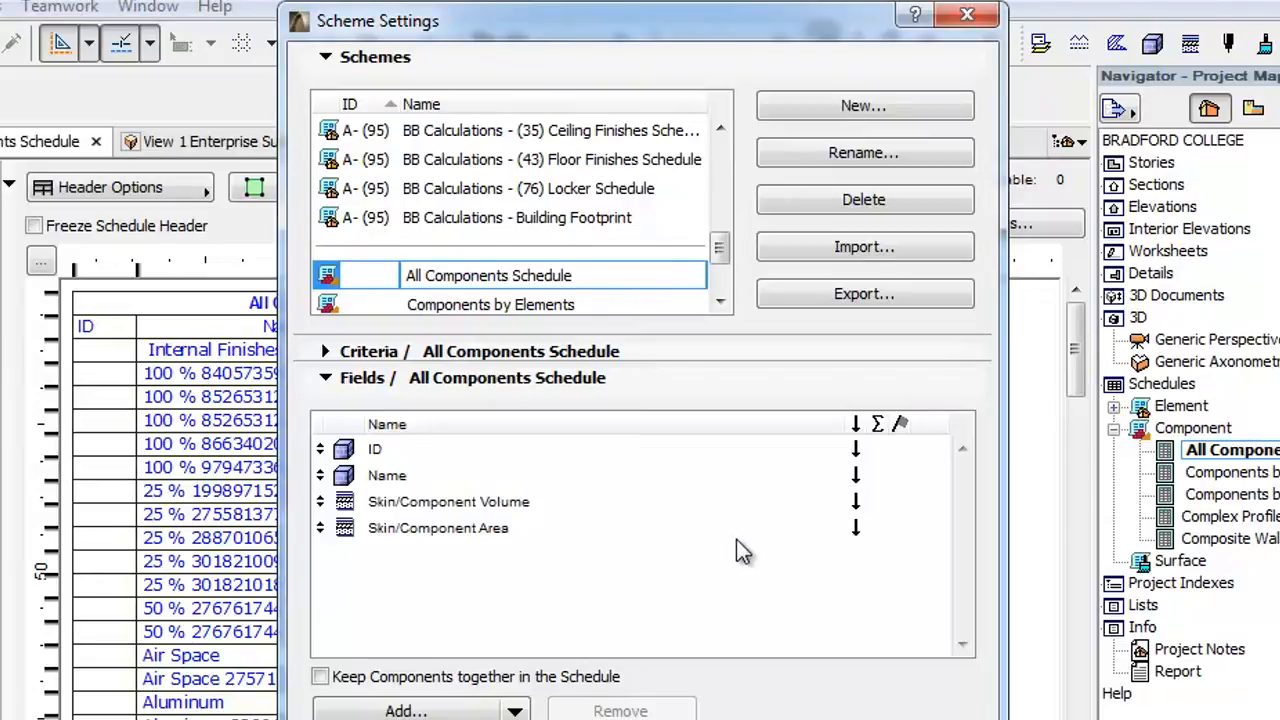
{"action": "mouse_move", "coordinate": [460, 710]}
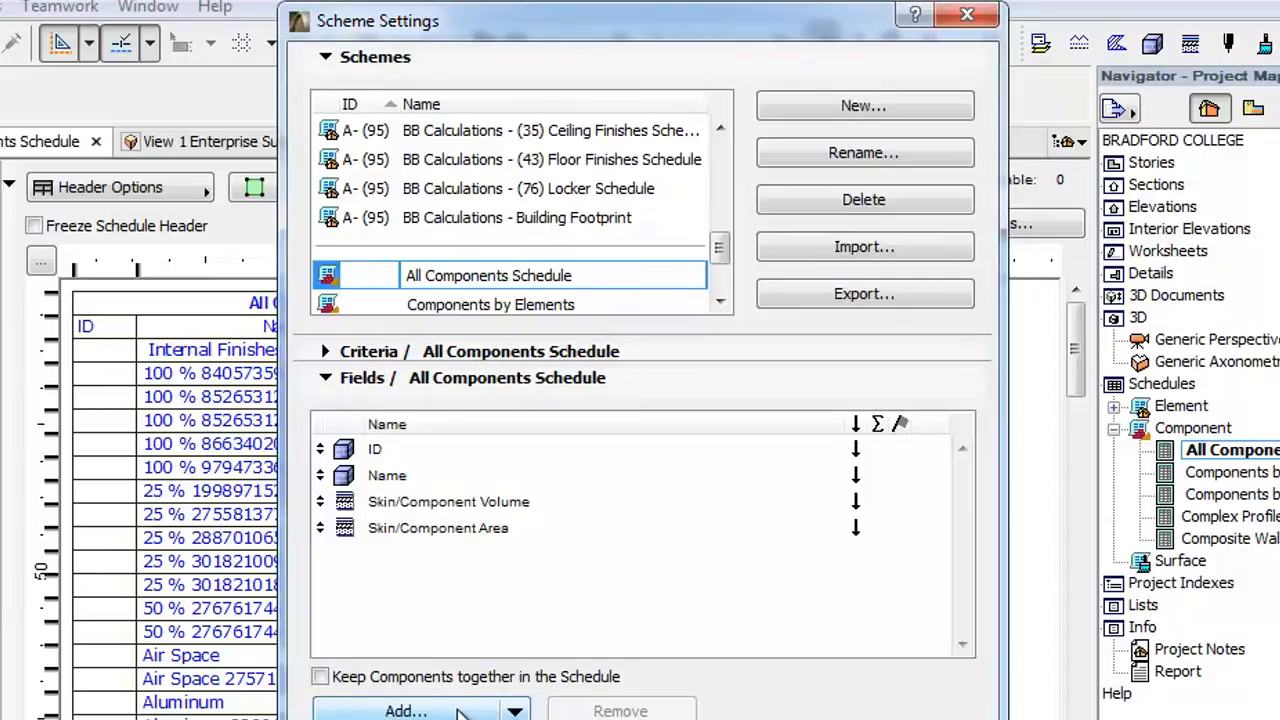
{"action": "left_click", "coordinate": [404, 712]}
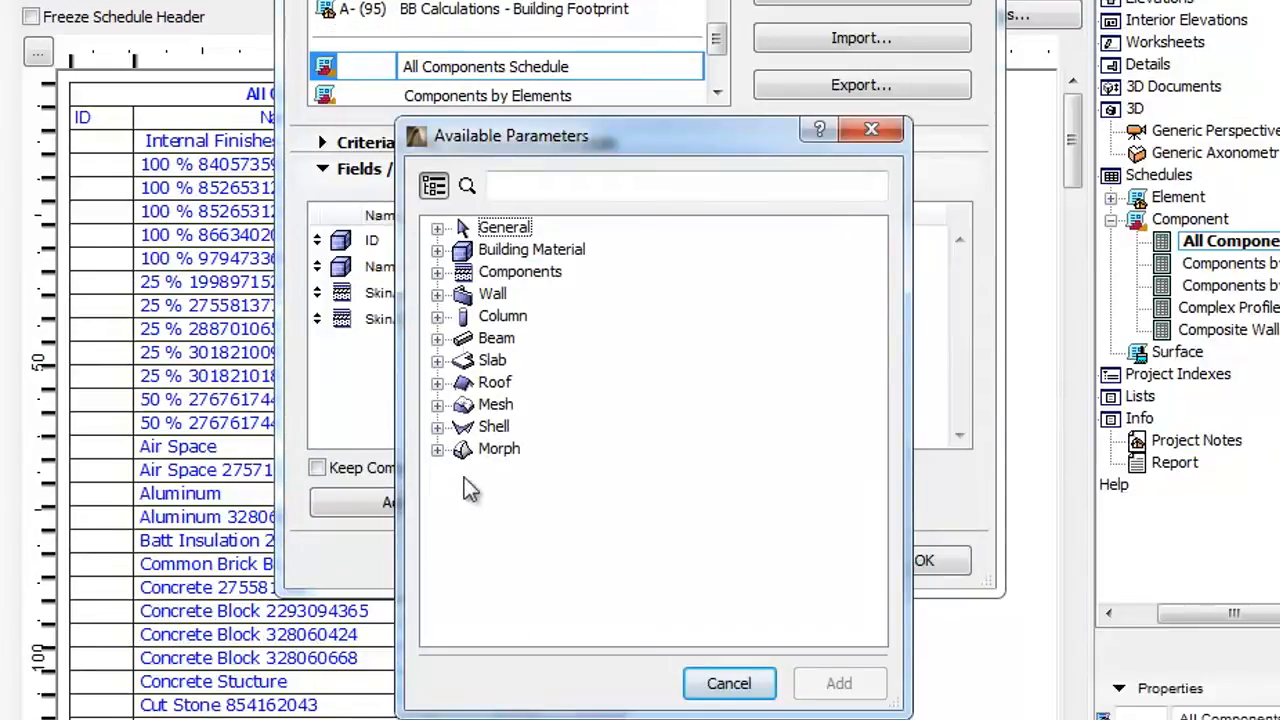
{"action": "left_click", "coordinate": [436, 248]}
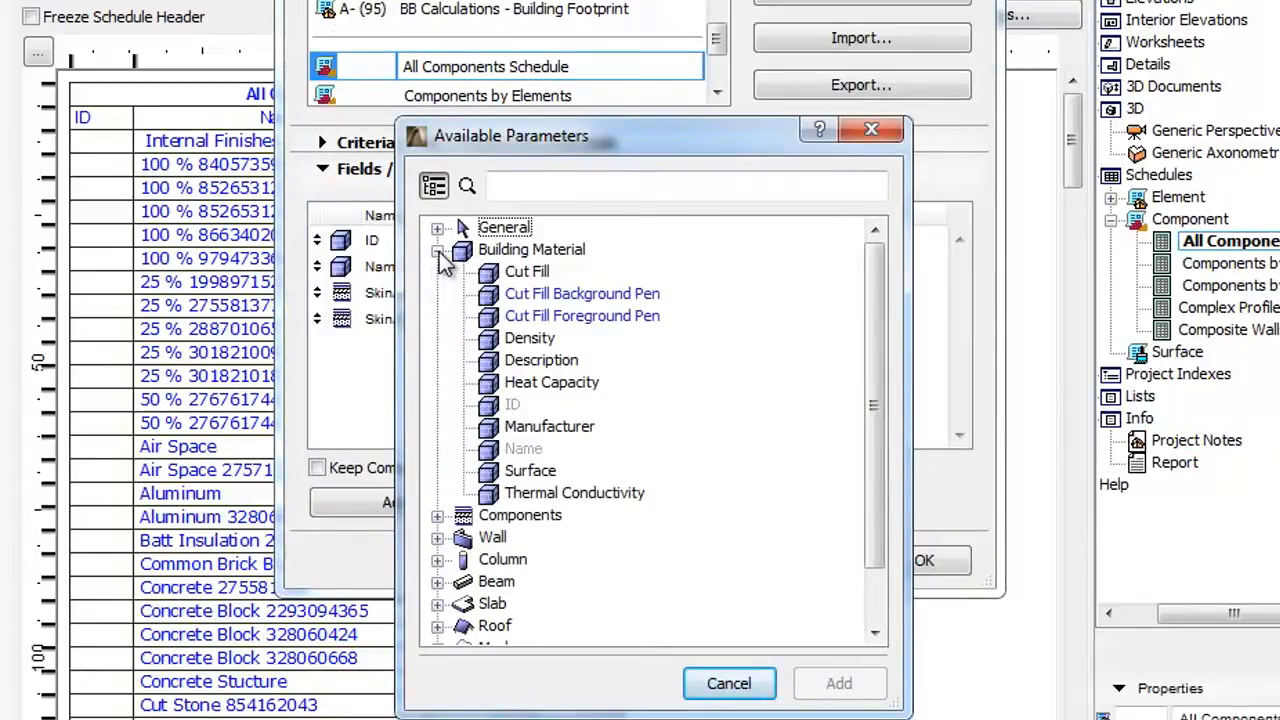
{"action": "left_click", "coordinate": [436, 248]}
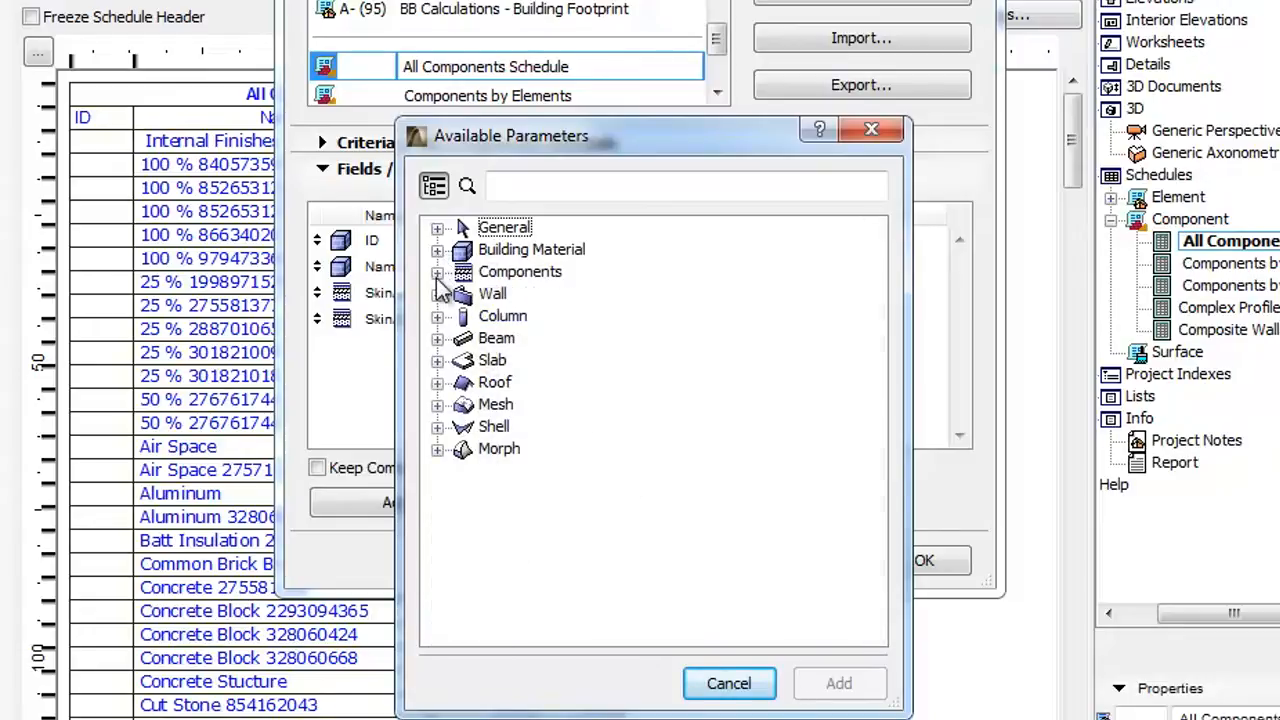
{"action": "left_click", "coordinate": [436, 272]}
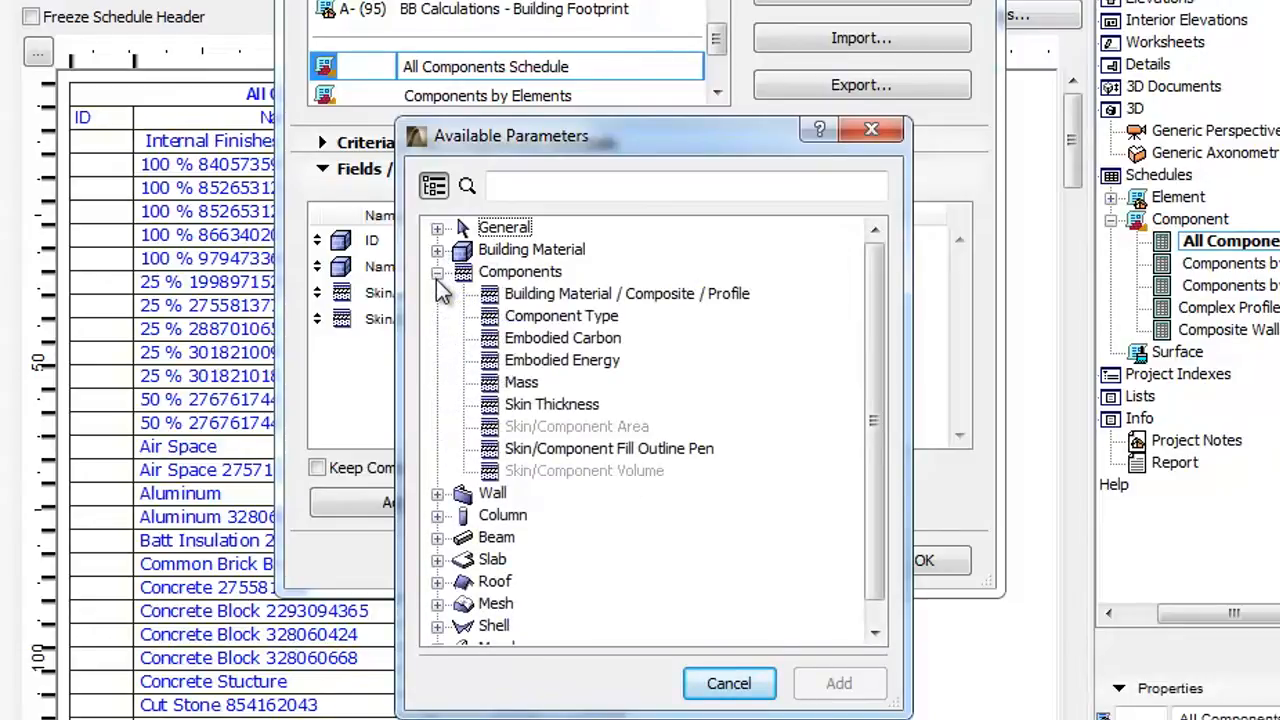
{"action": "left_click", "coordinate": [436, 272]}
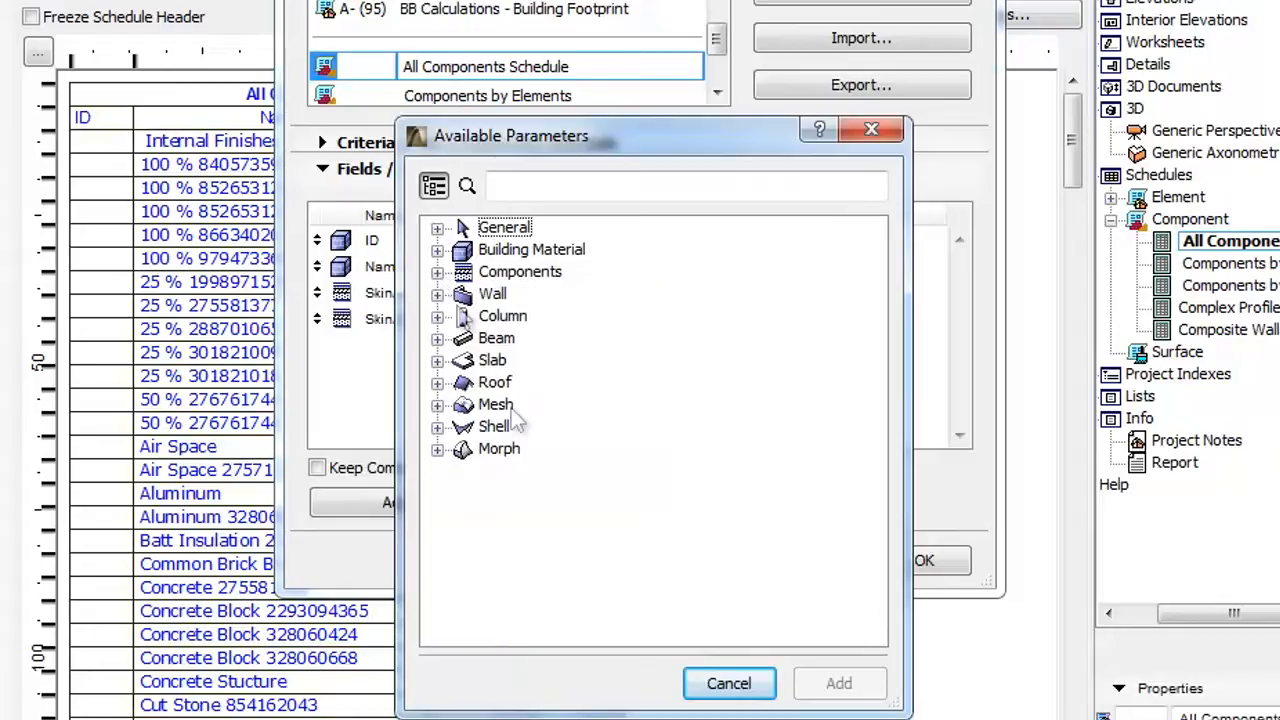
{"action": "left_click", "coordinate": [728, 684]}
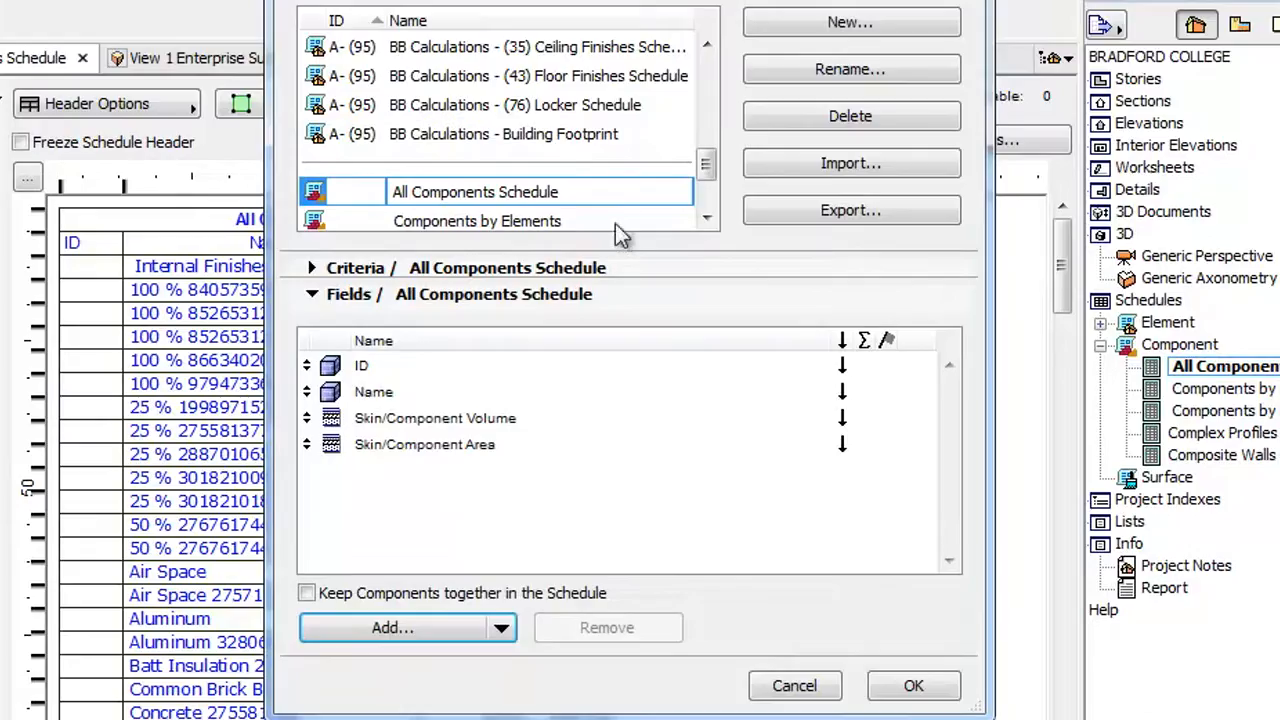
- Show the Components by Elements criteria: walls, roofs, slabs, beams, columns and shells
{"action": "left_click", "coordinate": [476, 220]}
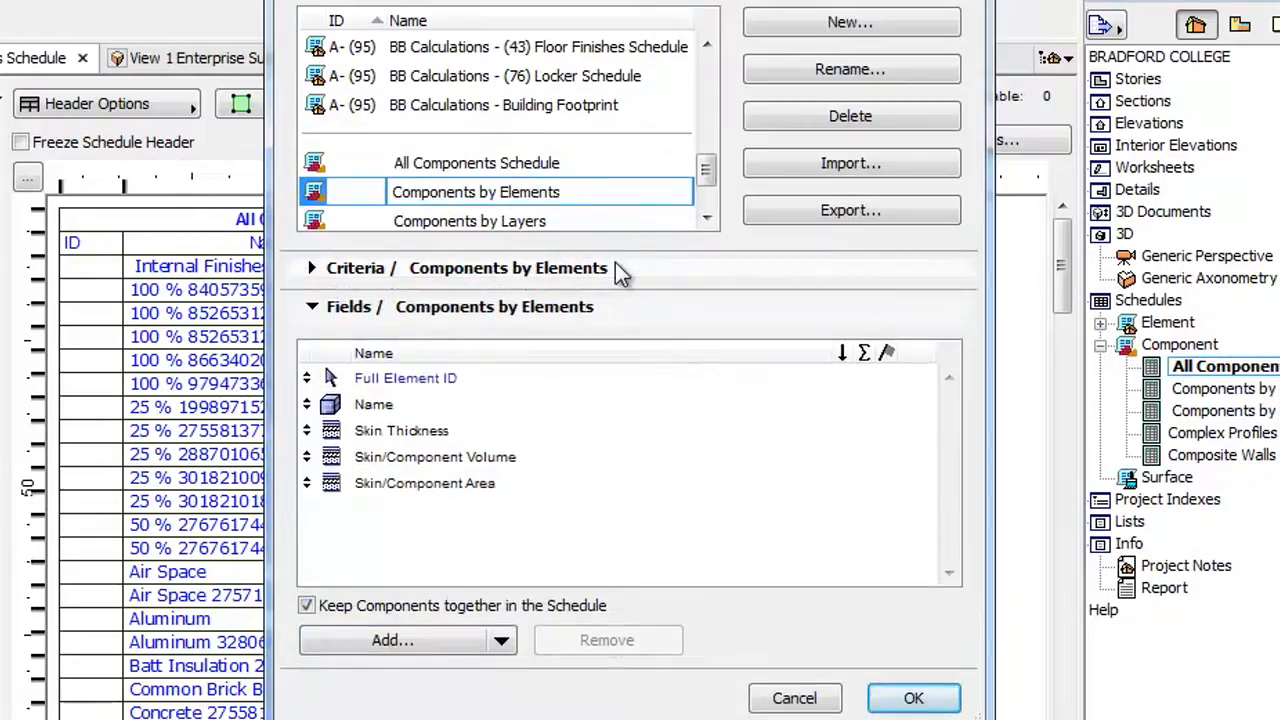
{"action": "left_click", "coordinate": [312, 268]}
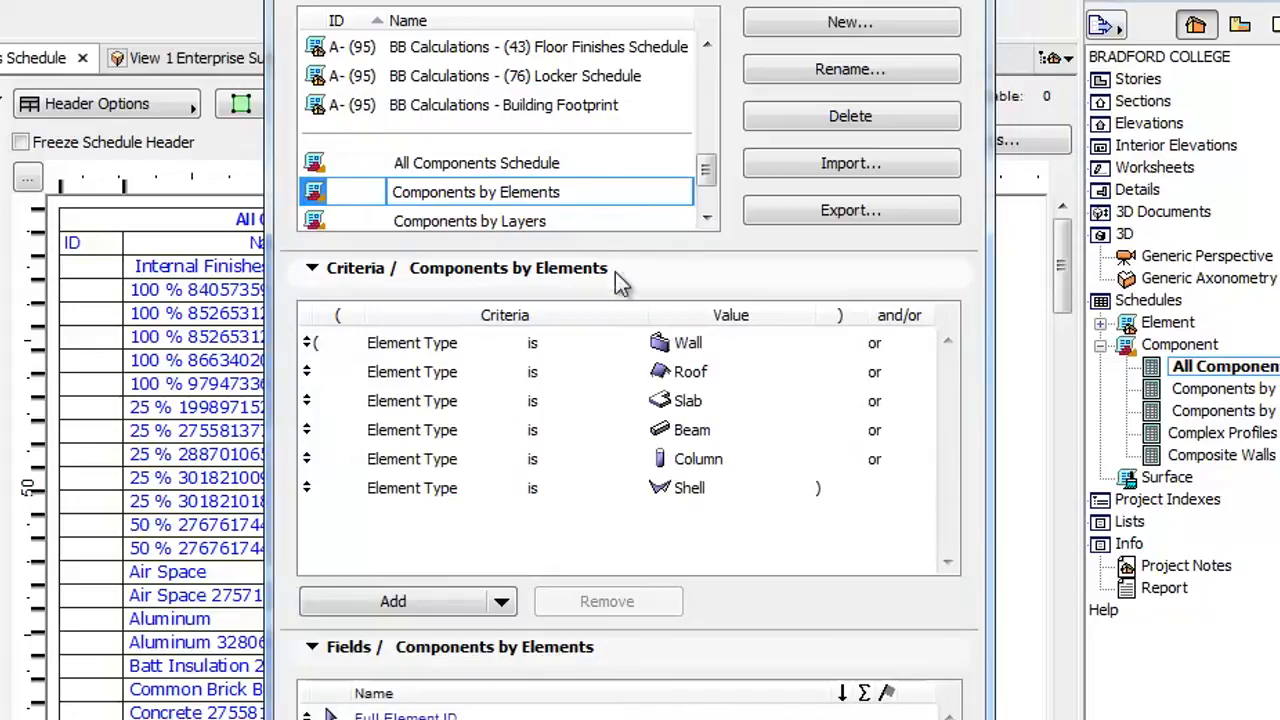
{"action": "mouse_move", "coordinate": [644, 396]}
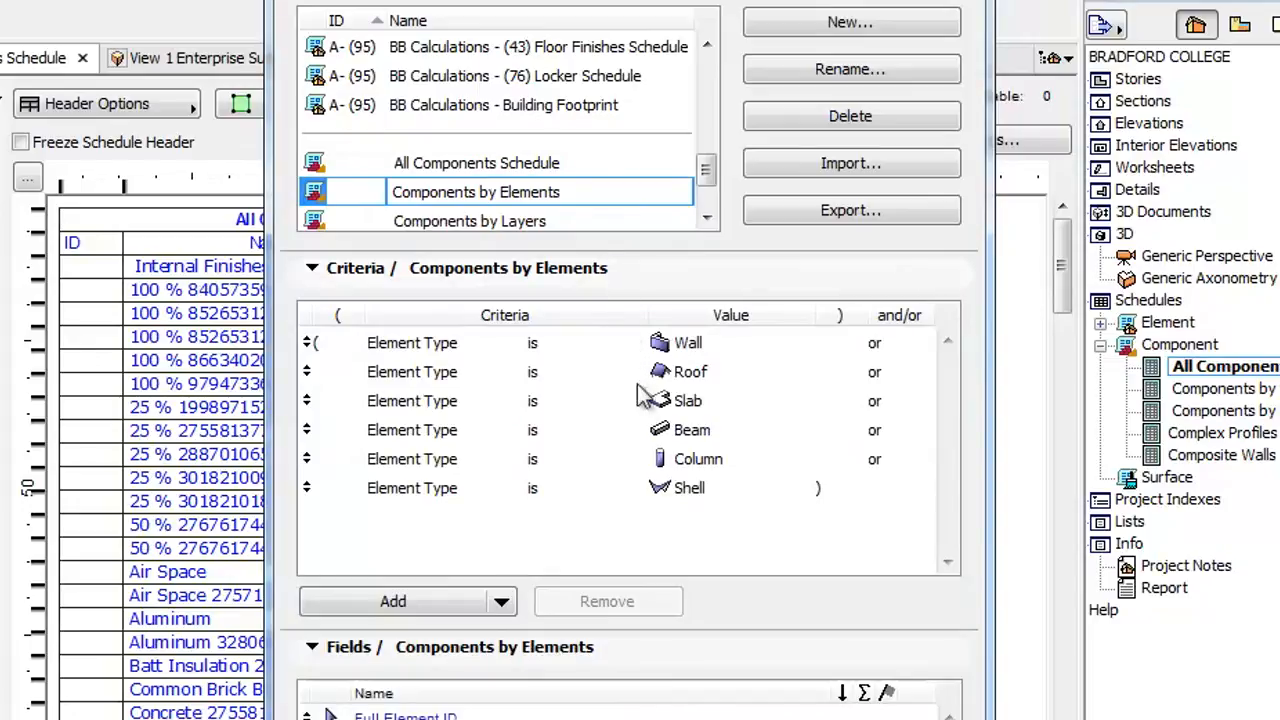
{"action": "mouse_move", "coordinate": [652, 500]}
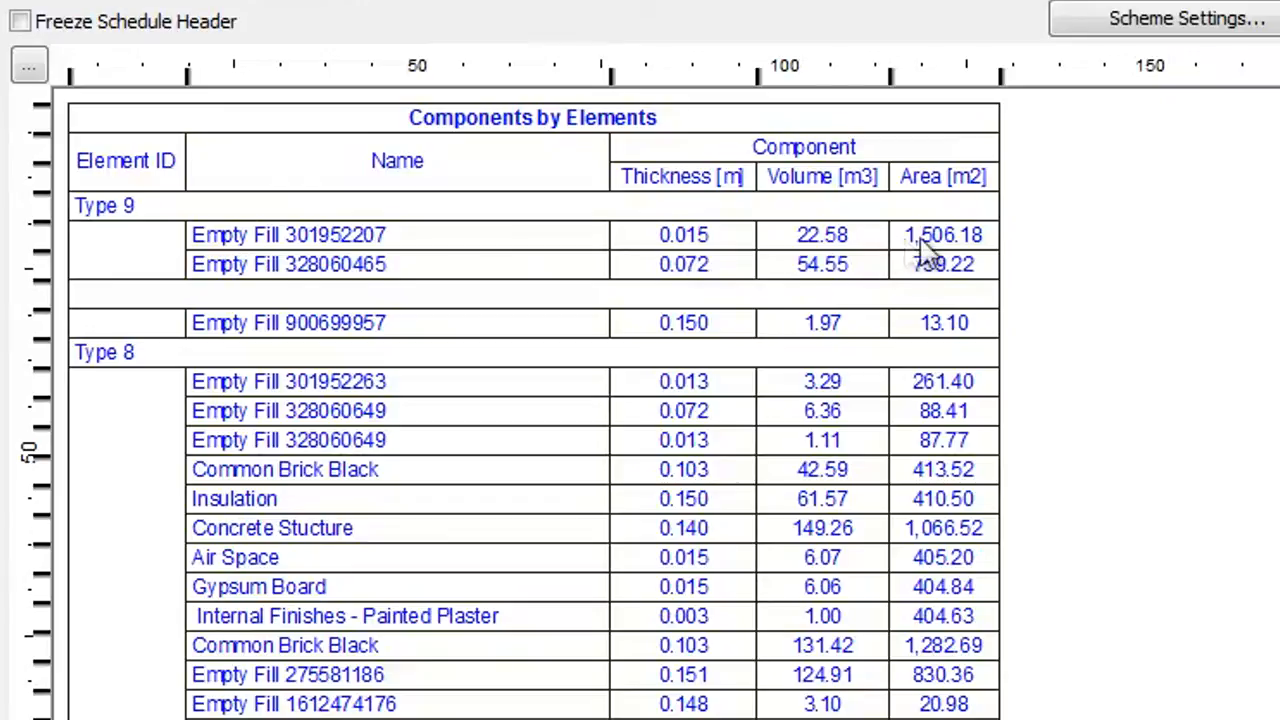
{"action": "mouse_move", "coordinate": [960, 240]}
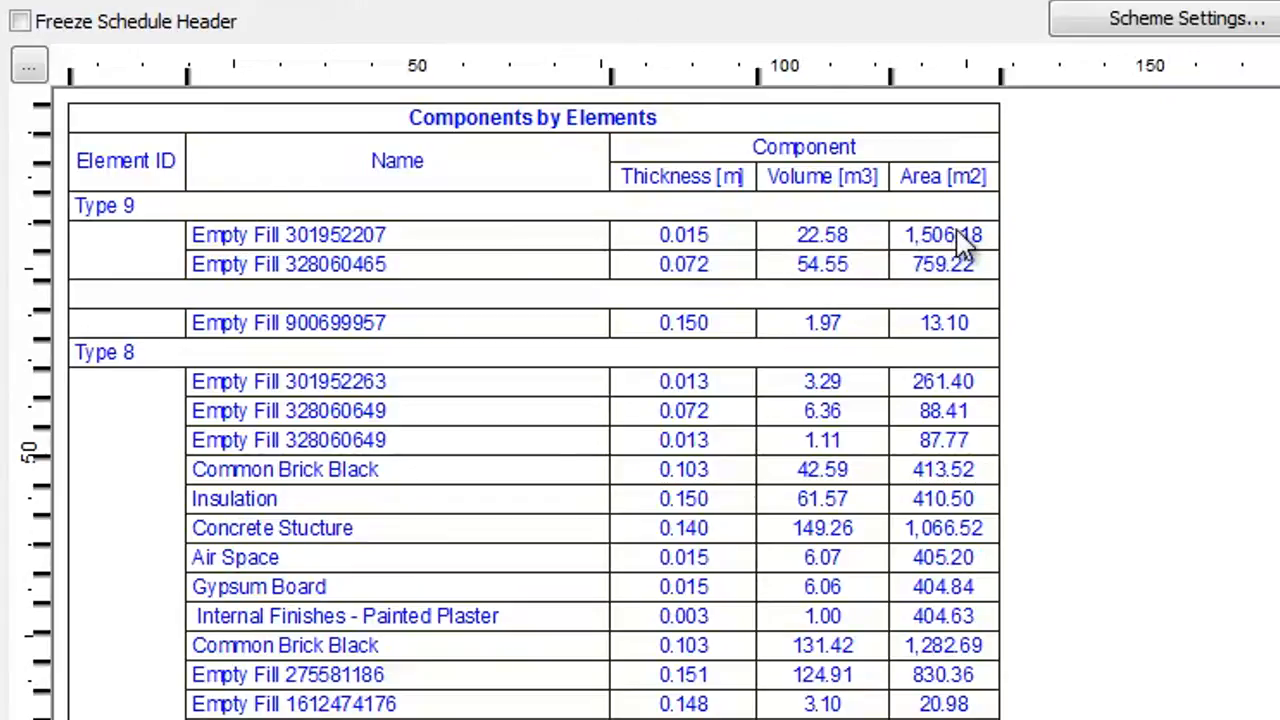
{"action": "mouse_move", "coordinate": [960, 244]}
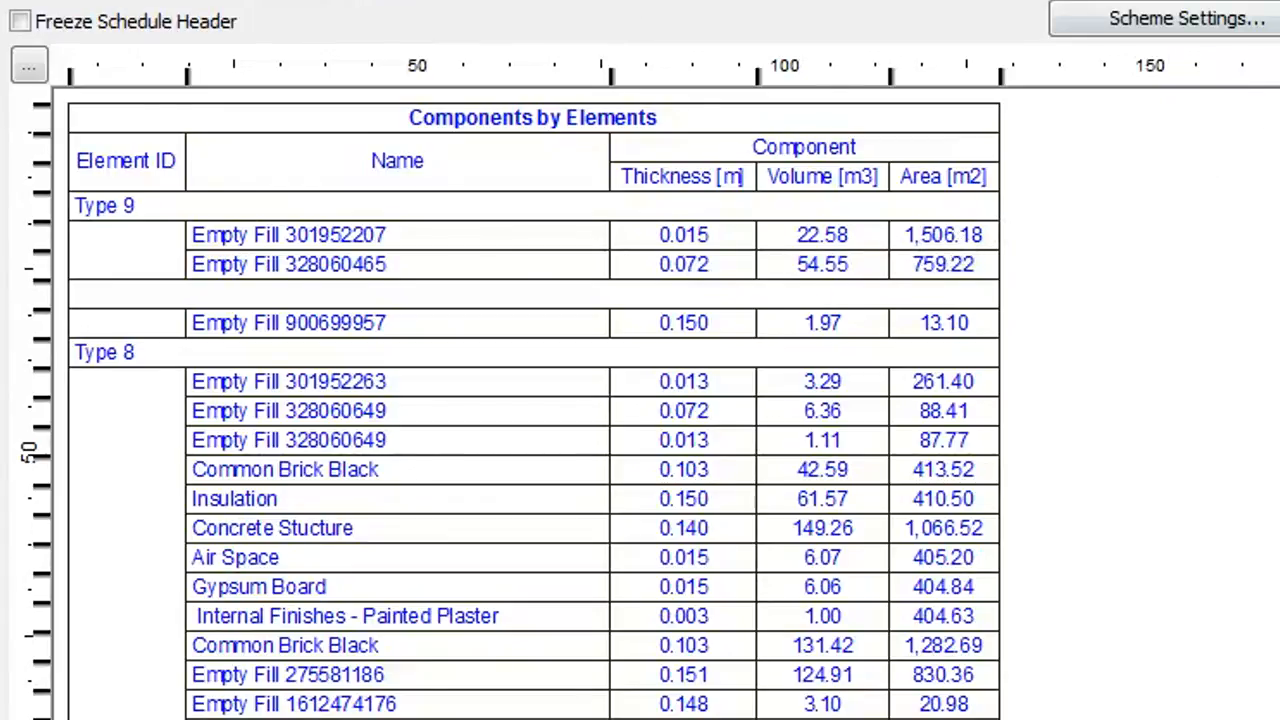
- Show the Components by Layers fields: Layer, Name, Skin/Component Volume and Area
{"action": "left_click", "coordinate": [1186, 18]}
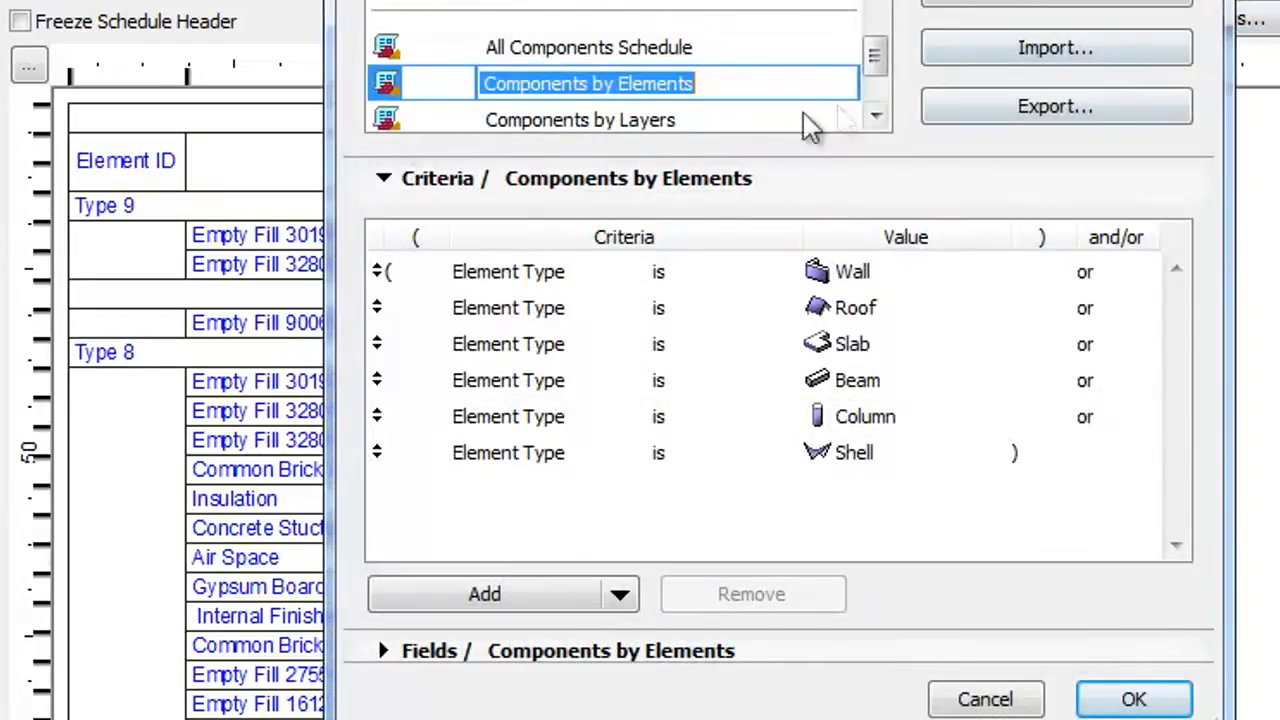
{"action": "left_click", "coordinate": [580, 120]}
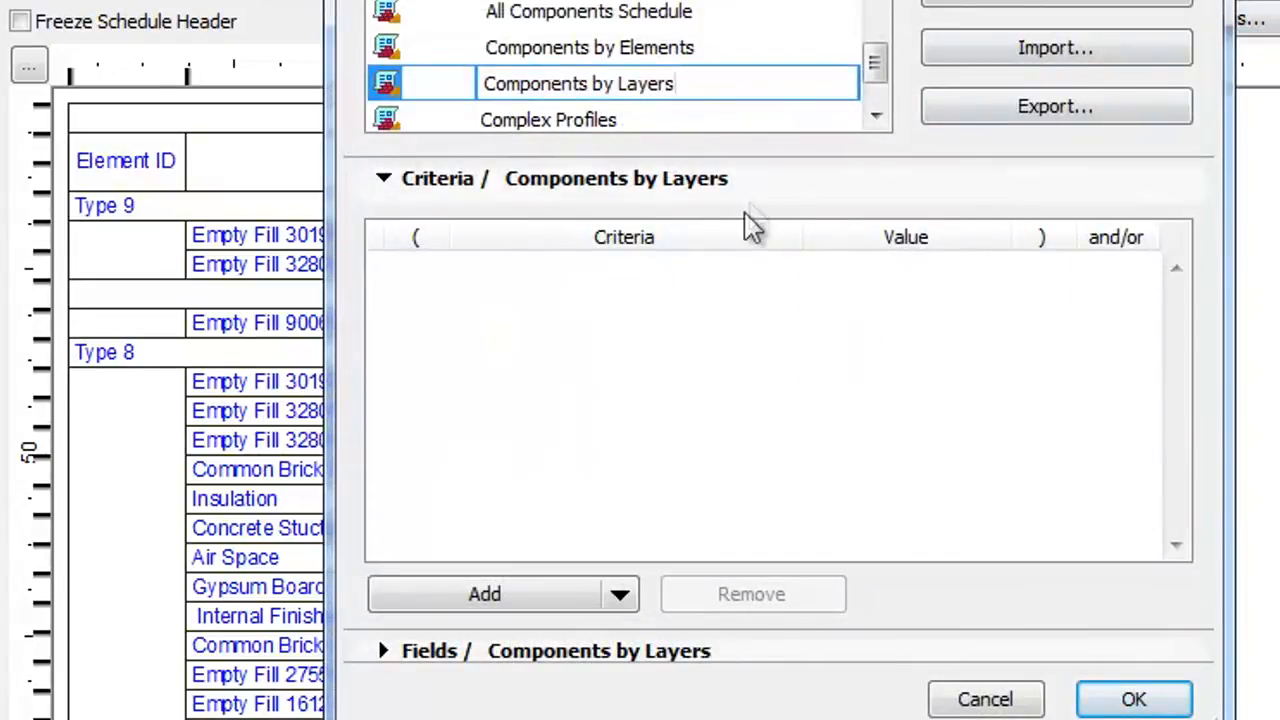
{"action": "left_click", "coordinate": [384, 178]}
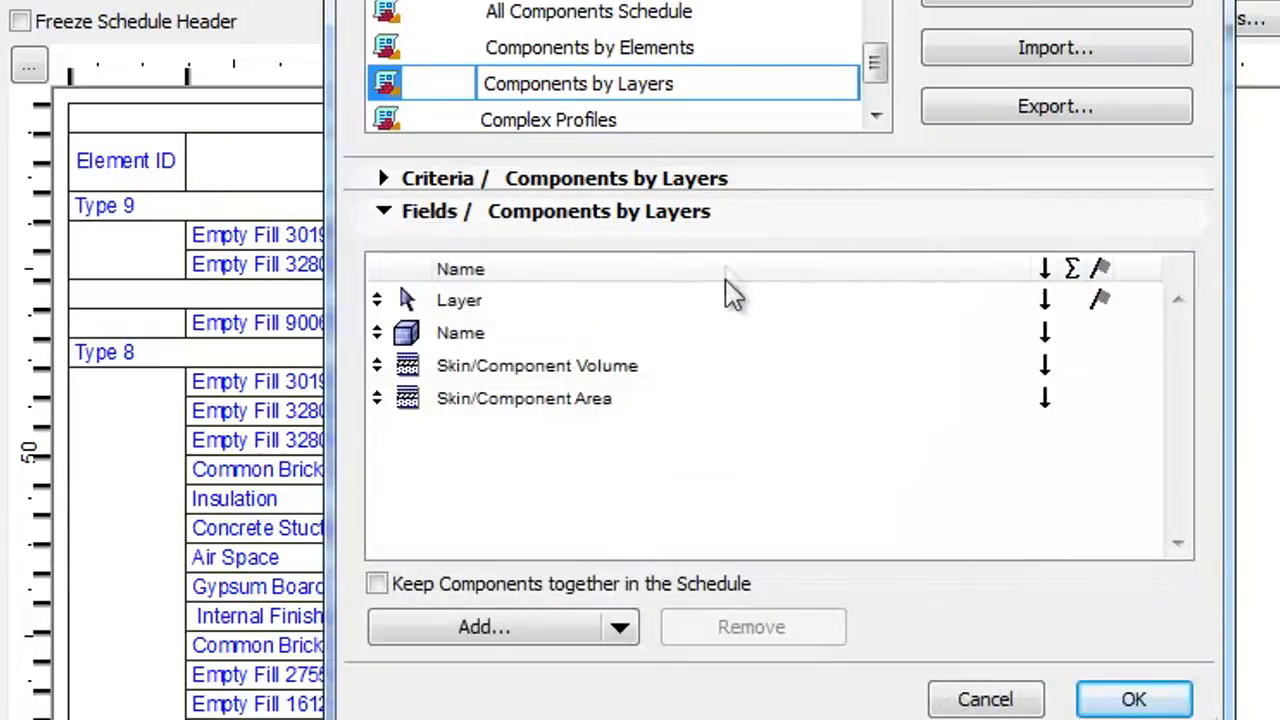
{"action": "mouse_move", "coordinate": [736, 338]}
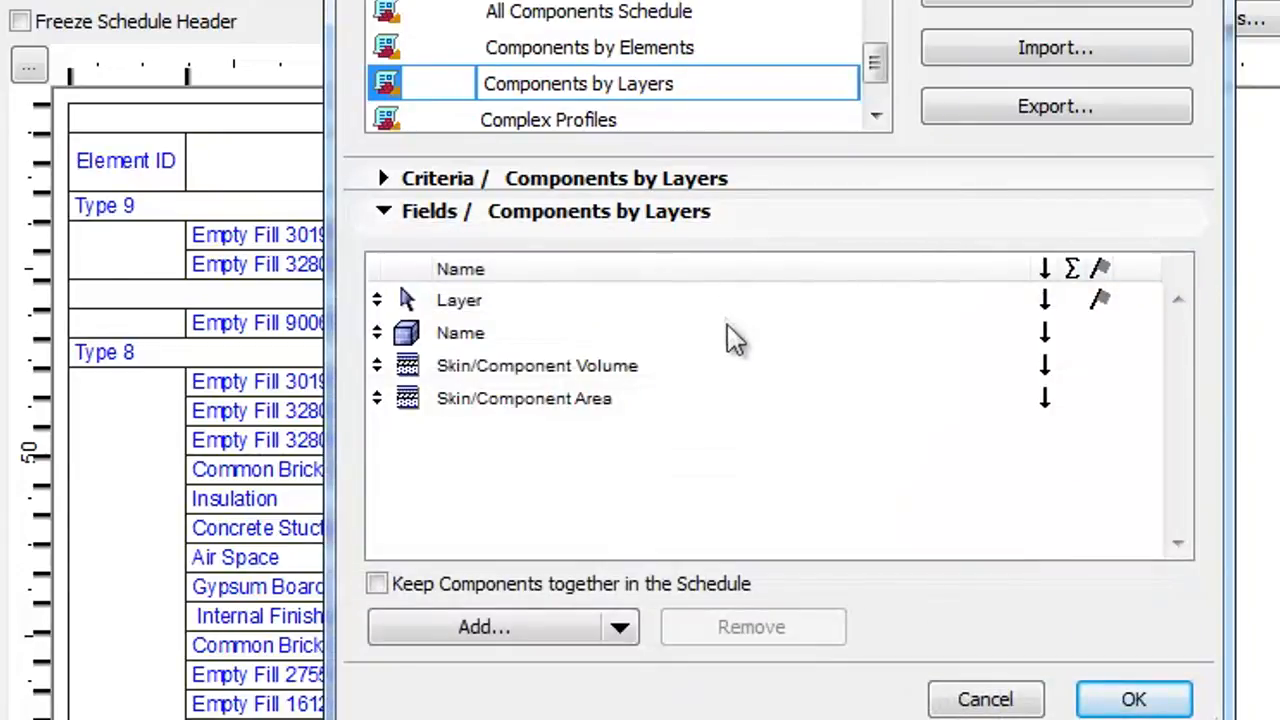
{"action": "mouse_move", "coordinate": [760, 404]}
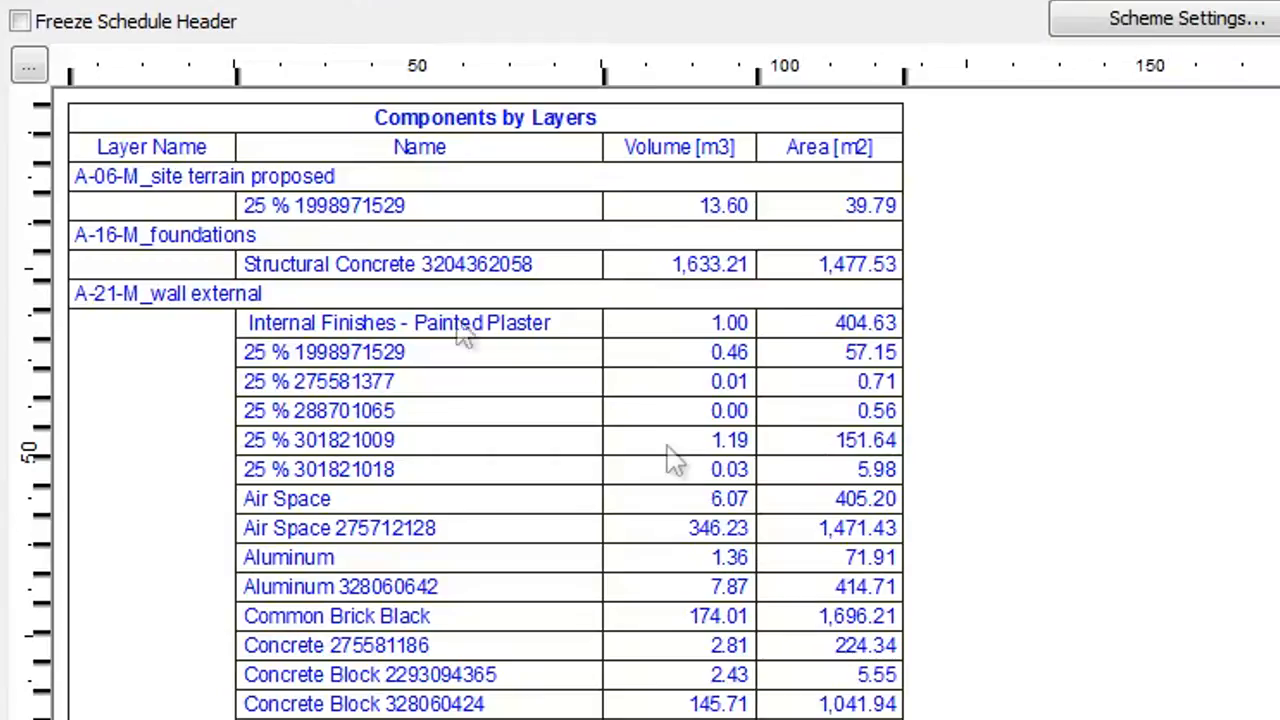
{"action": "mouse_move", "coordinate": [416, 200]}
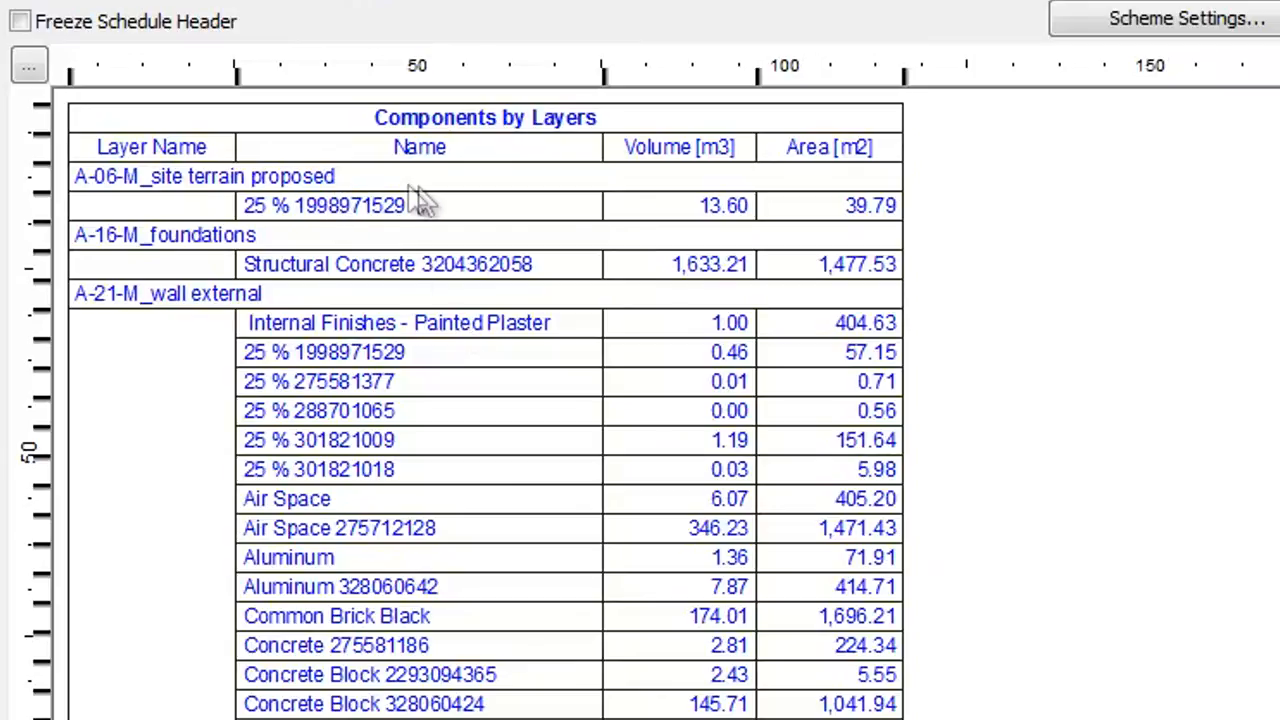
{"action": "mouse_move", "coordinate": [784, 236]}
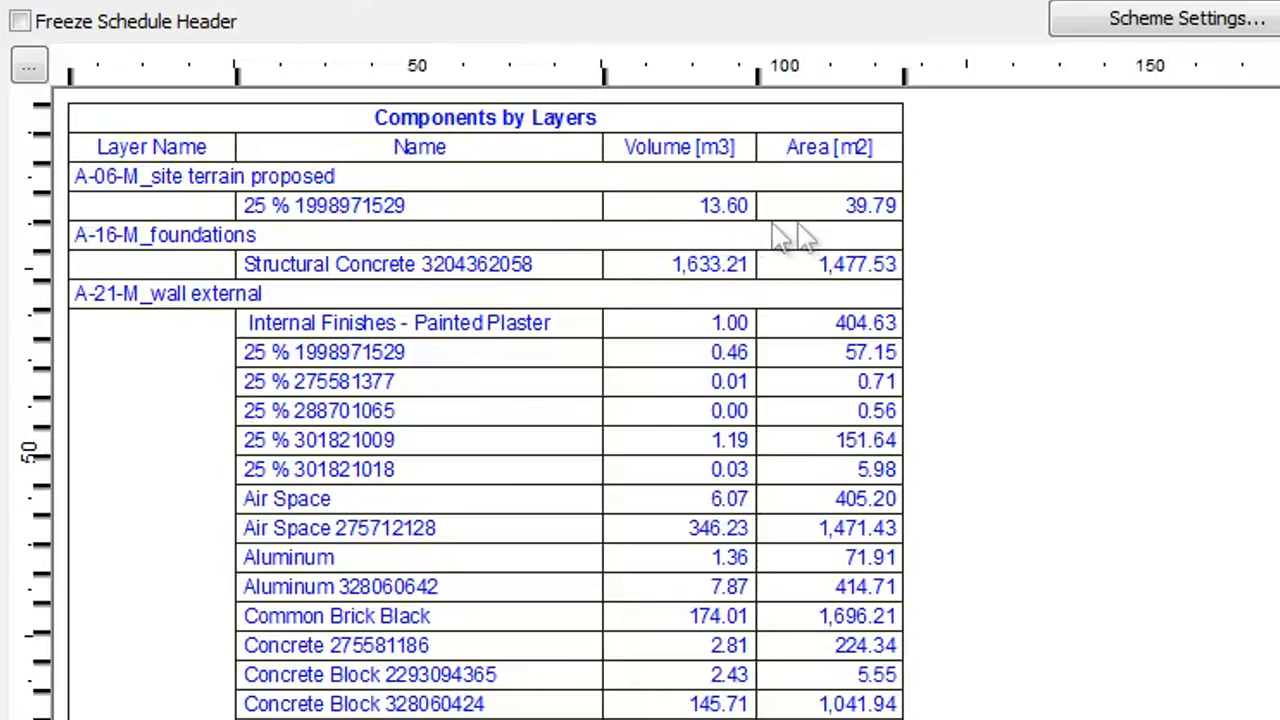